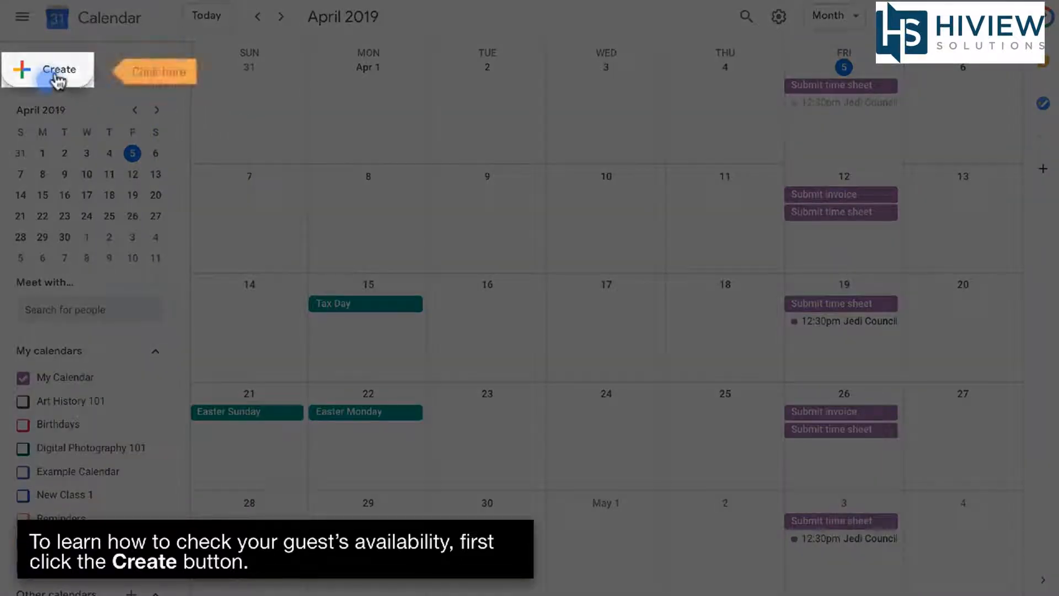
# - Start a new event and bring up its full details editor for Apr 5, 2019
pyautogui.click(48, 69)
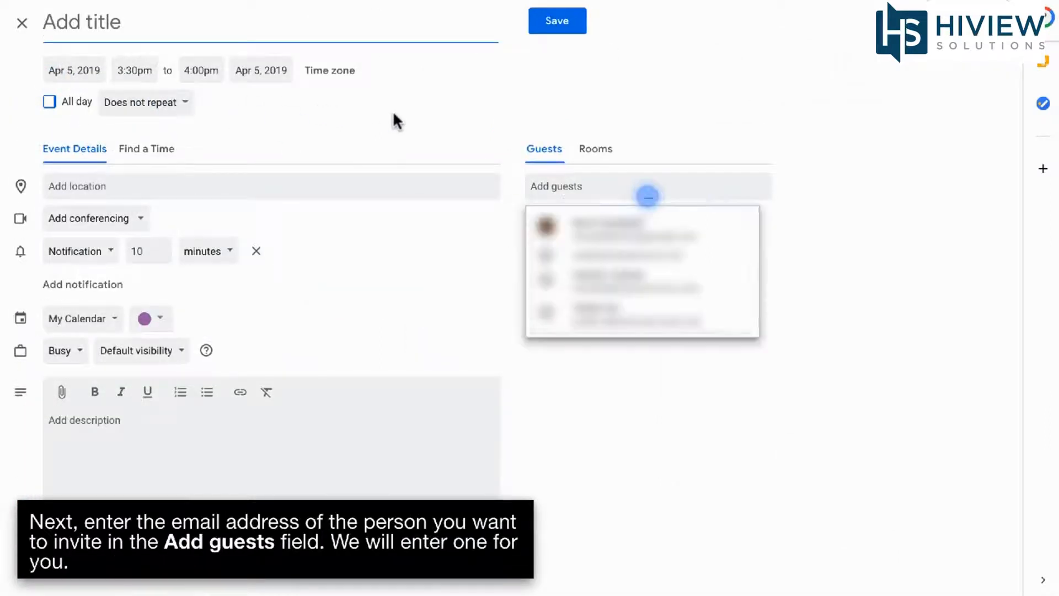
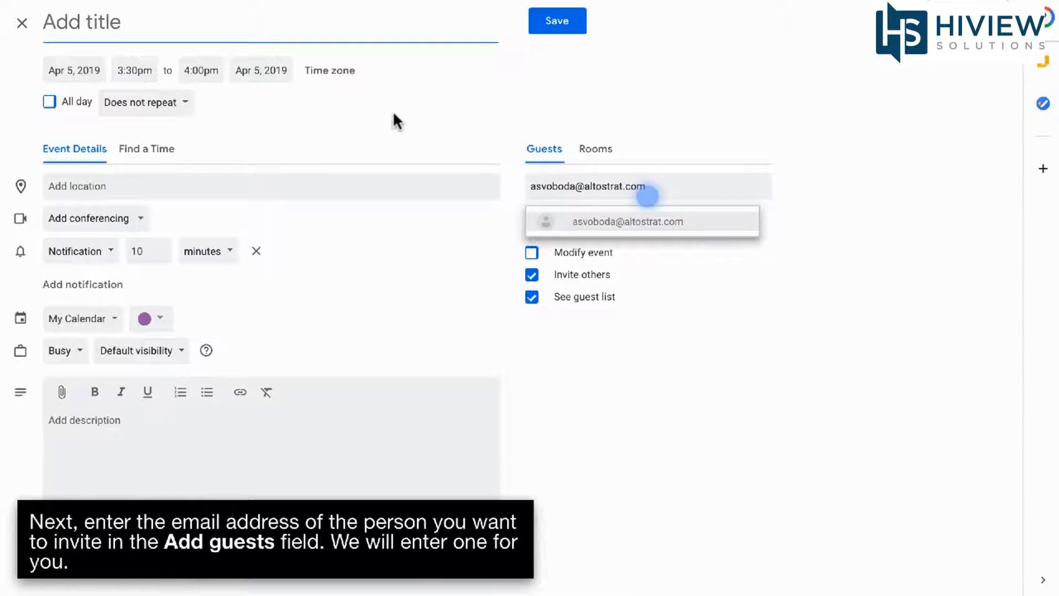
pyautogui.click(628, 222)
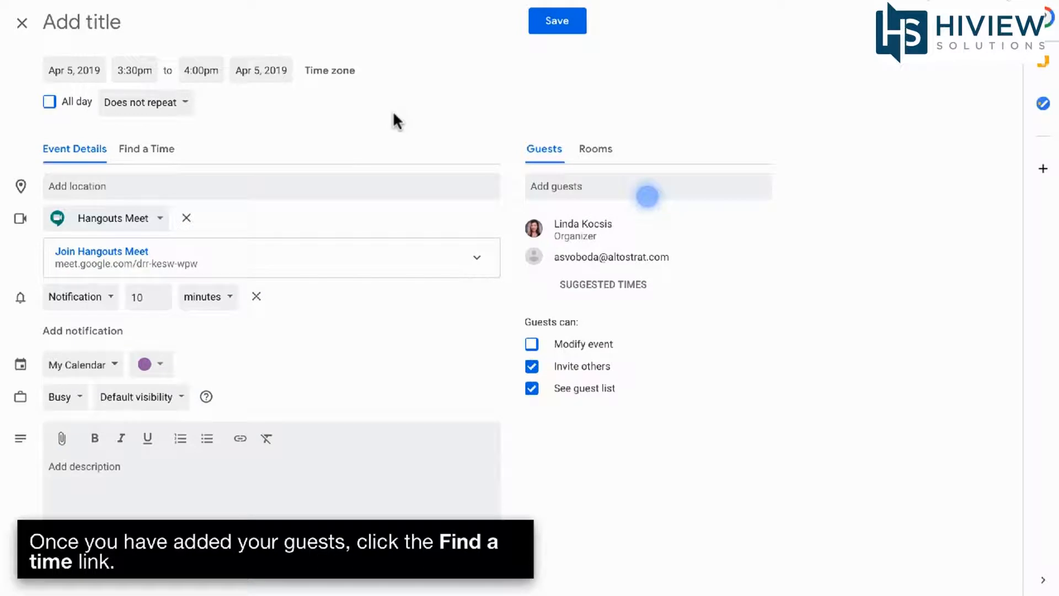
pyautogui.click(146, 149)
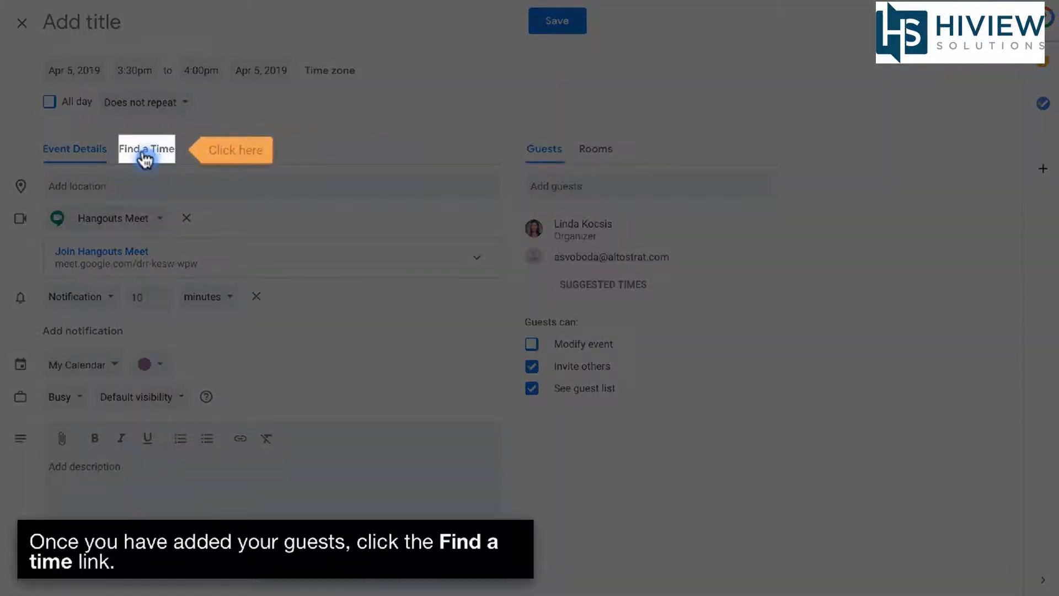
# - Show the organizer's and guest's April 5 calendars side by side in Find a Time
pyautogui.click(146, 149)
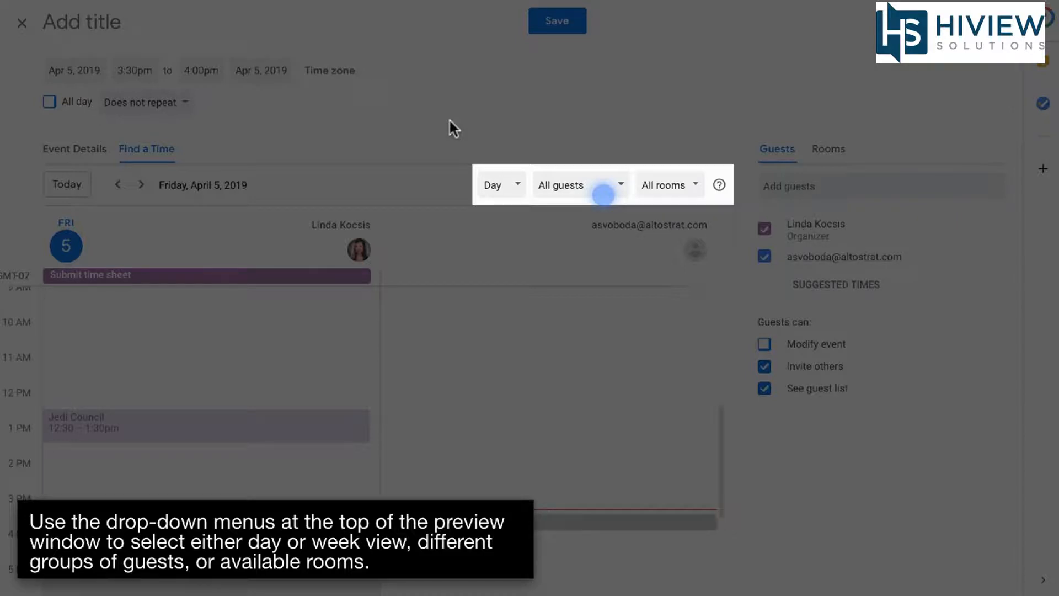
# - Hide the guest's calendar so only the organizer's April 5 schedule shows
pyautogui.click(763, 257)
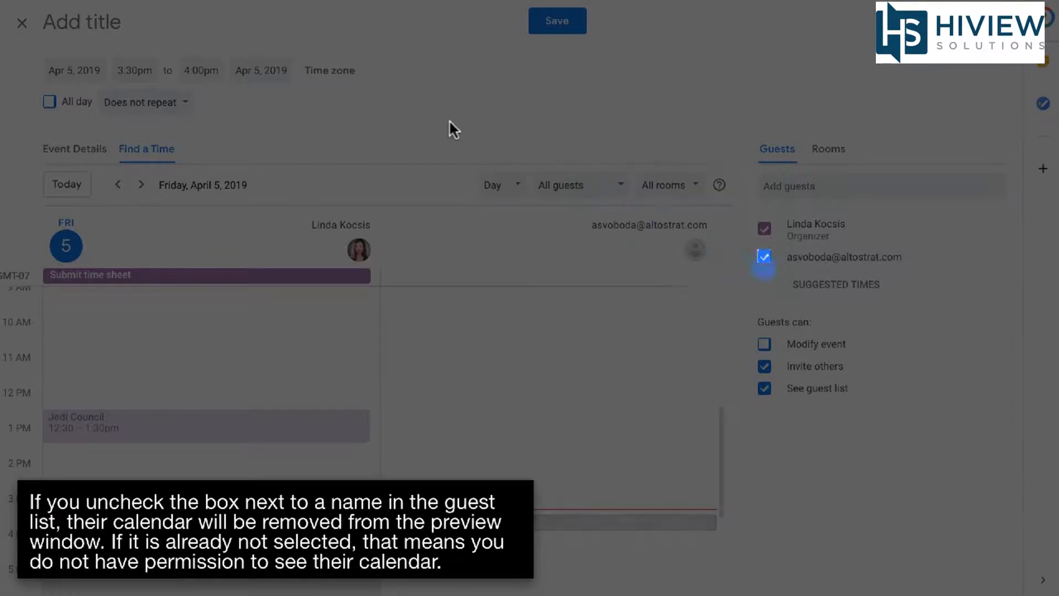
pyautogui.click(763, 256)
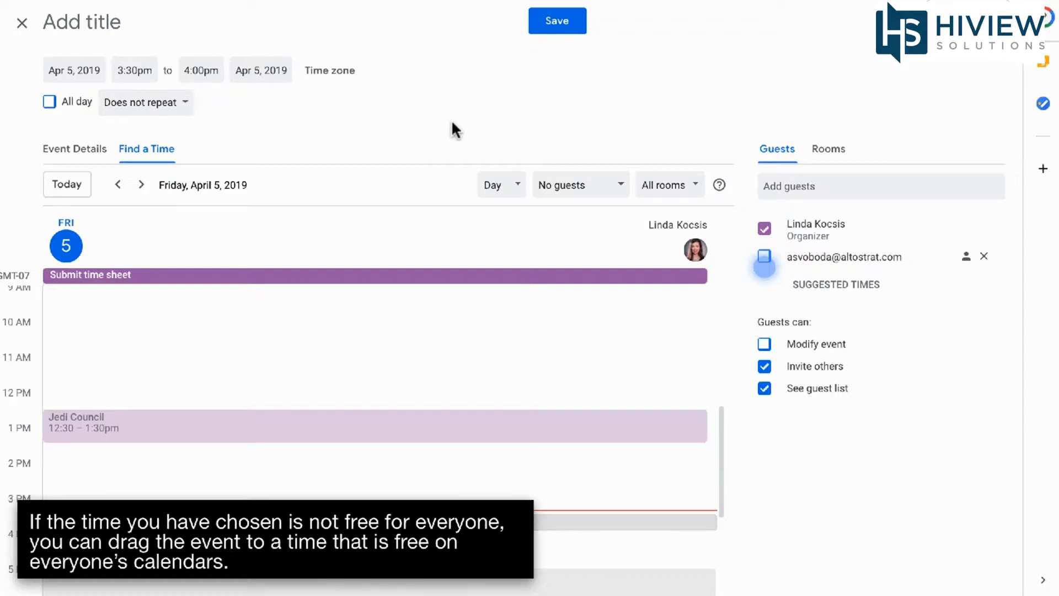
pyautogui.moveTo(562, 338)
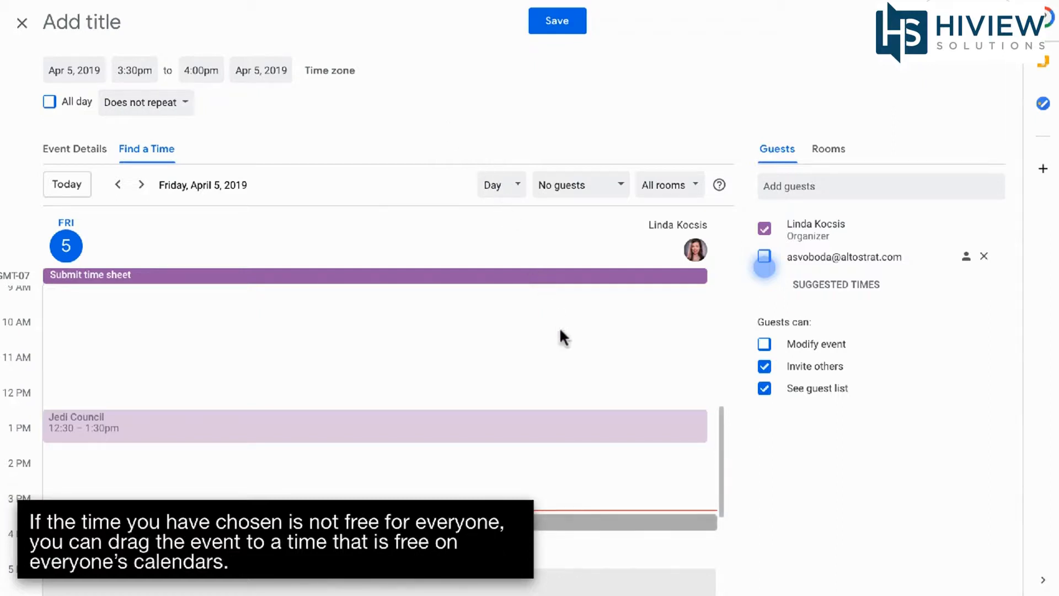
pyautogui.moveTo(603, 516)
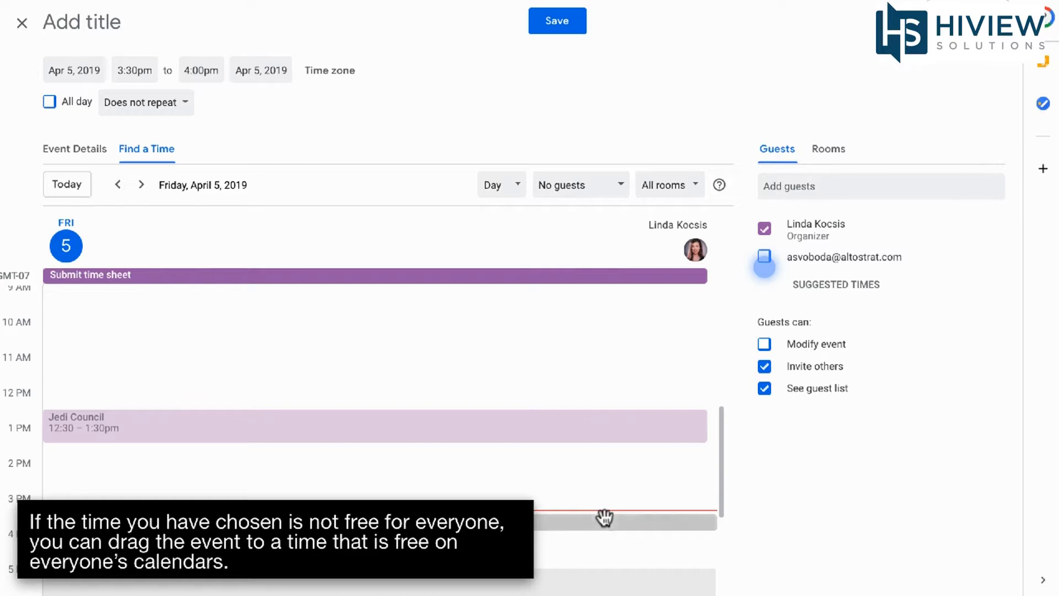
# - Move the event to the free 10:15–10:45am slot on April 5
pyautogui.moveTo(604, 518); pyautogui.dragTo(564, 332)
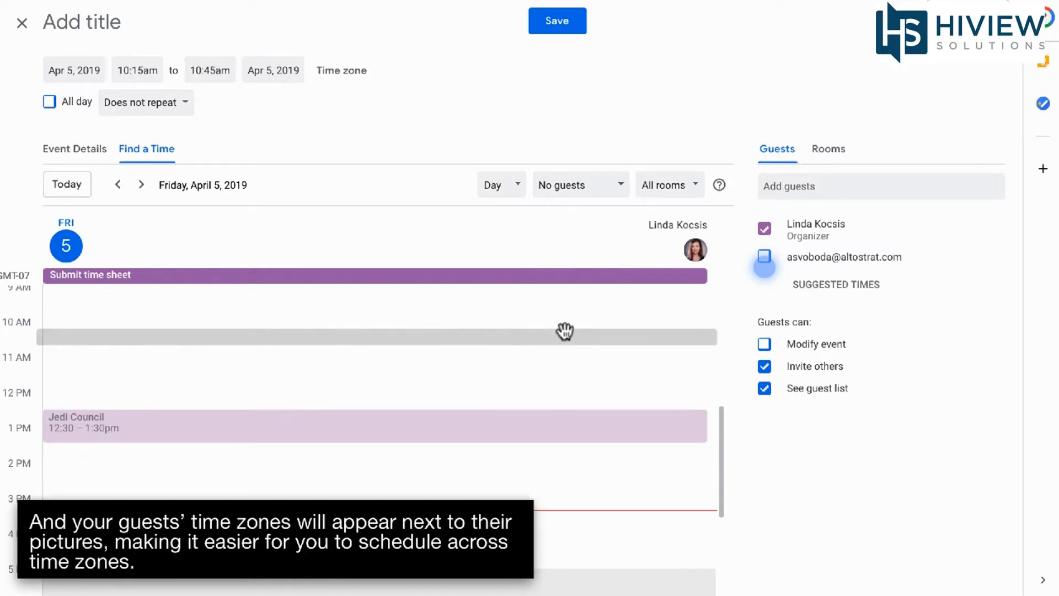
pyautogui.moveTo(605, 308)
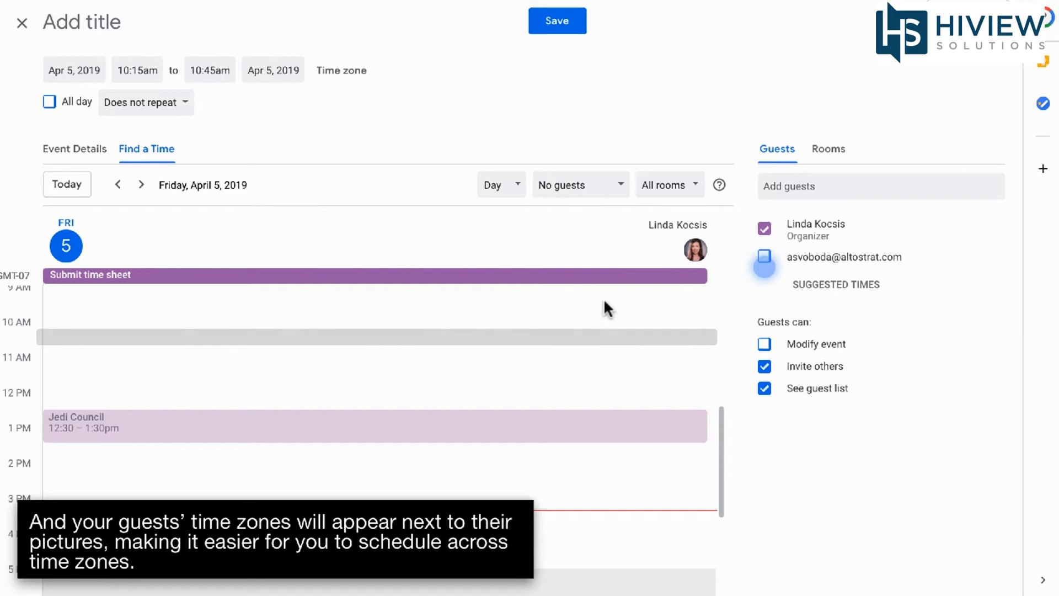